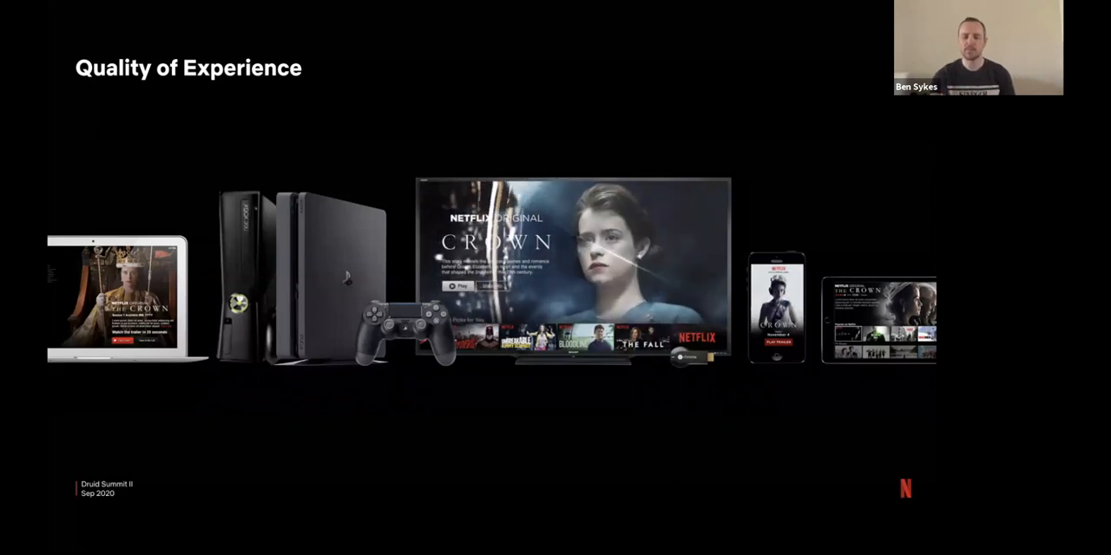
Advance past the Quality of Experience slide to the Dashboards & Monitoring slide
key(Right)
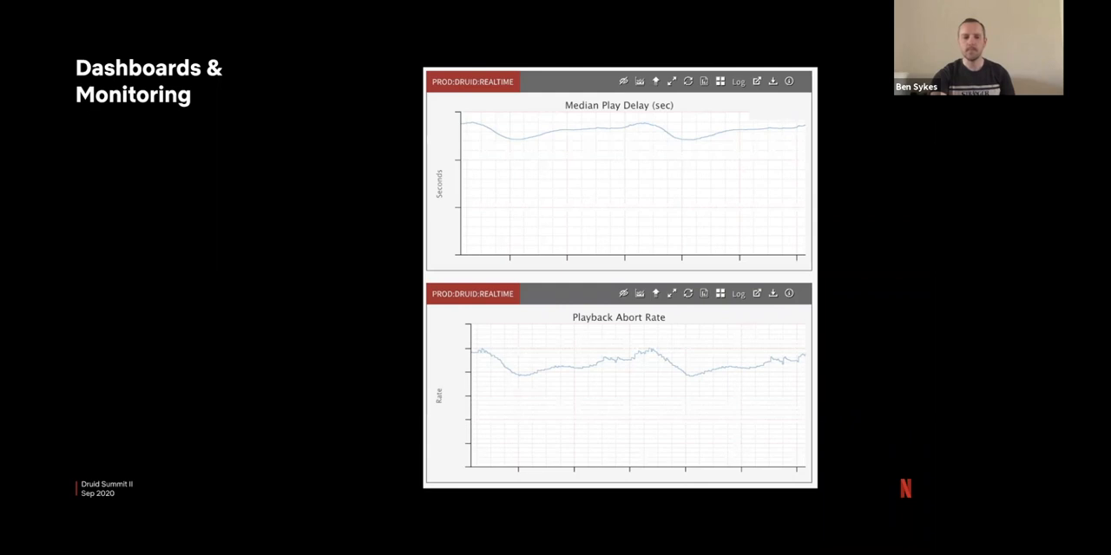
Advance to the Automated Alerting slide with its alert signal graph
key(Right)
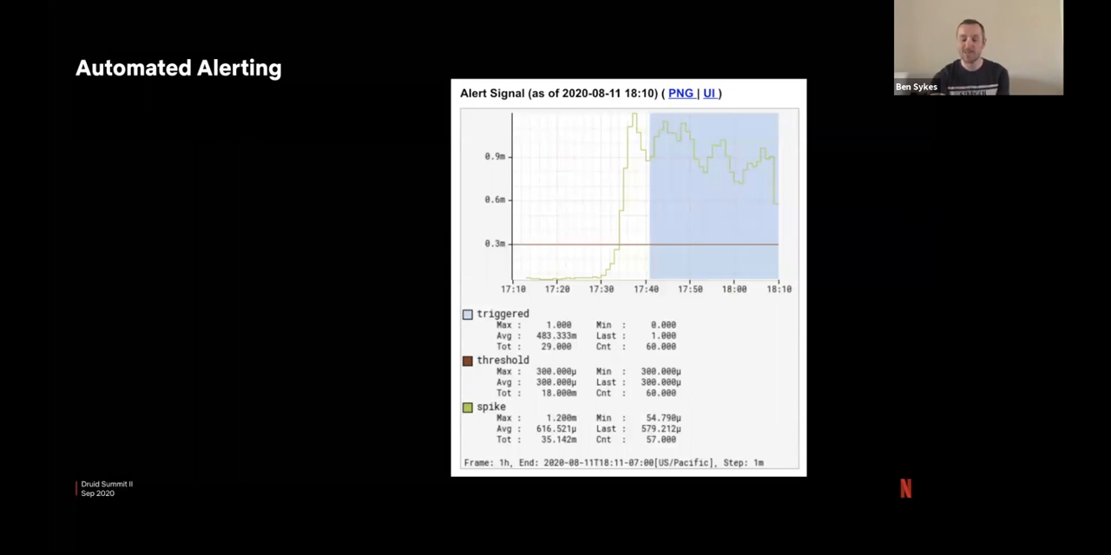
Advance to the Automated Canary Analysis slide with the canary report chart
key(Right)
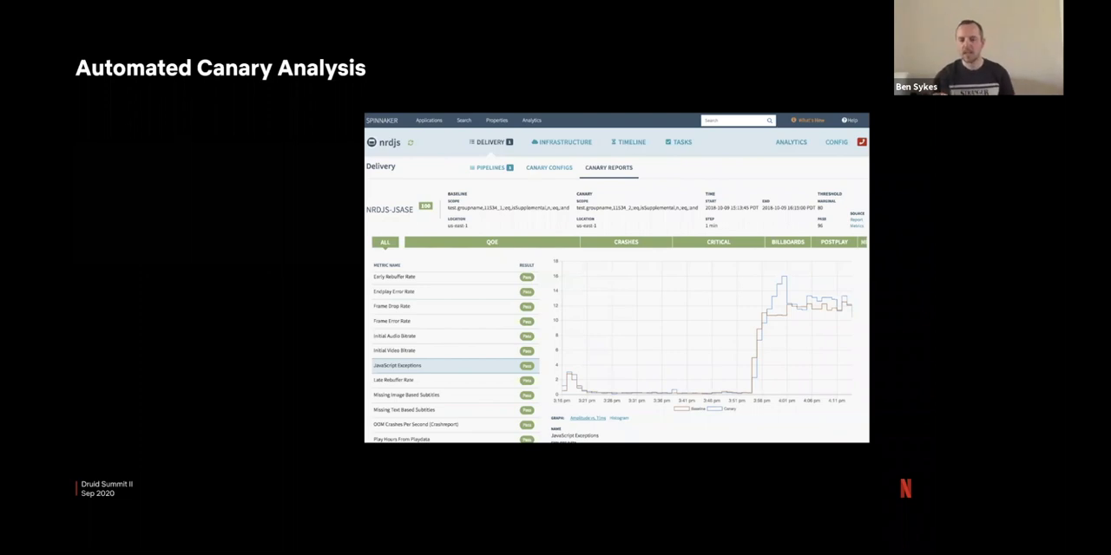
mouse_move(617, 399)
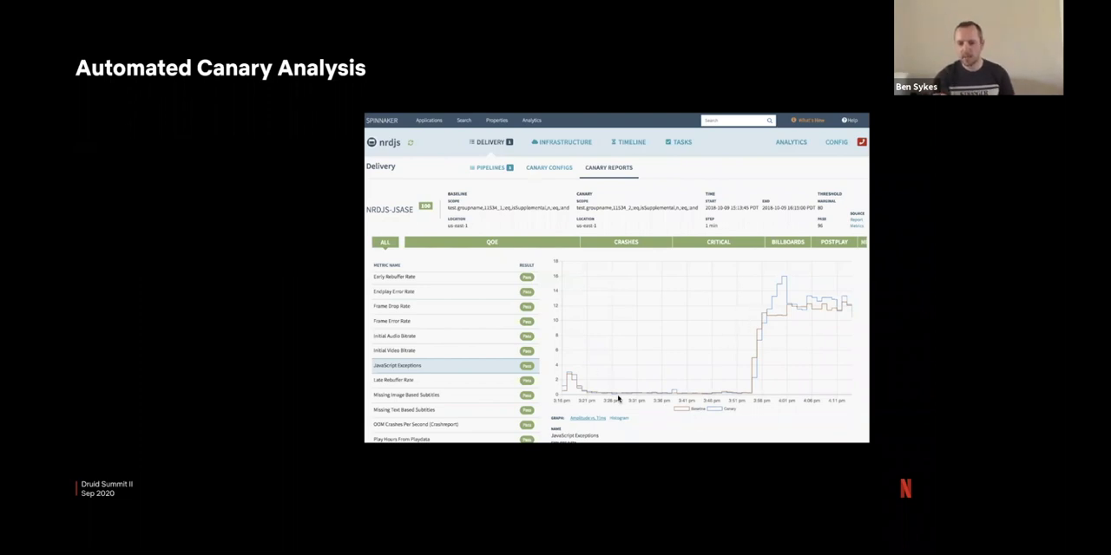
mouse_move(779, 368)
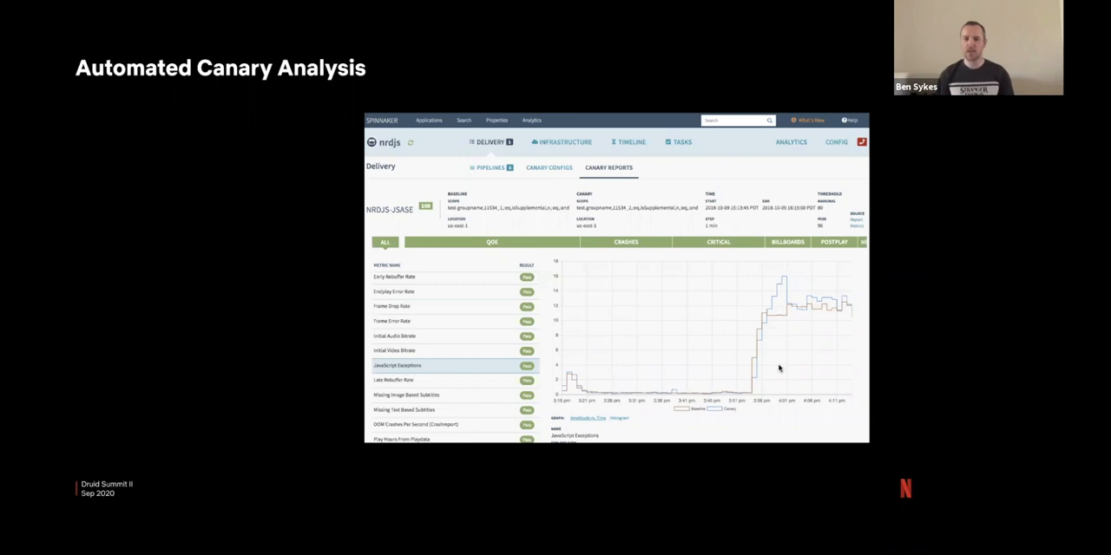
mouse_move(590, 386)
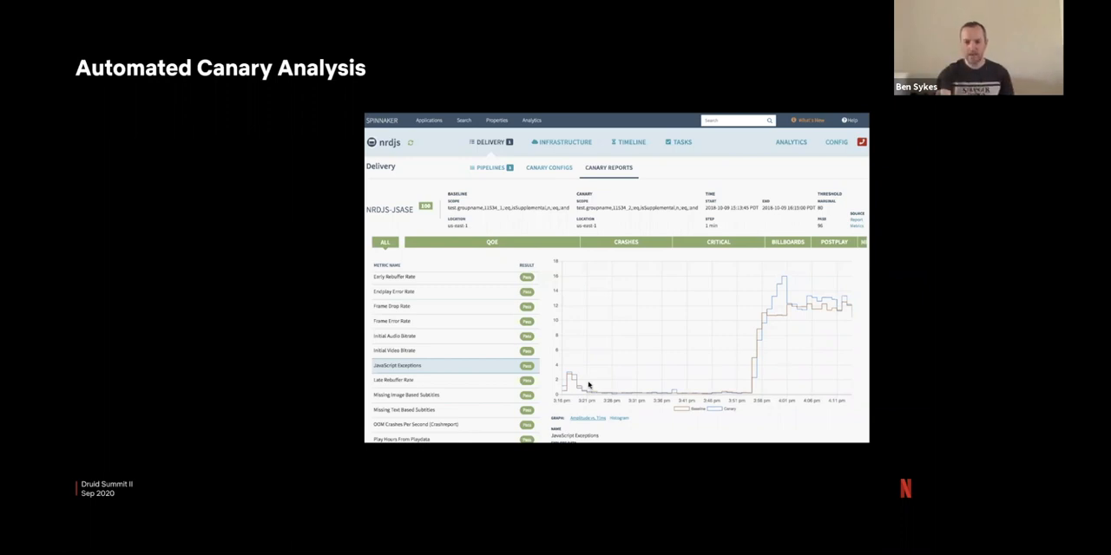
mouse_move(464, 437)
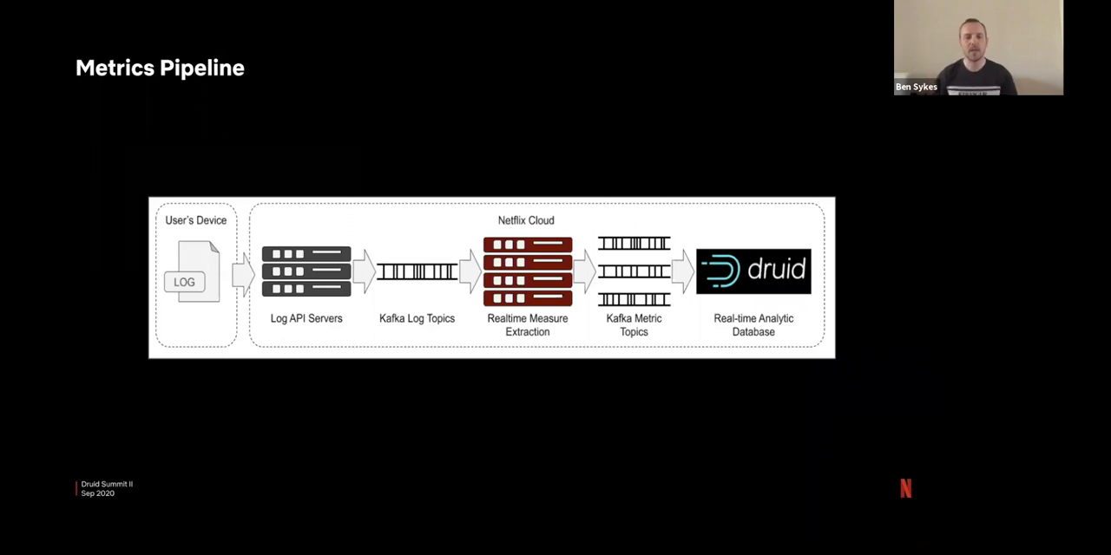
mouse_move(111, 246)
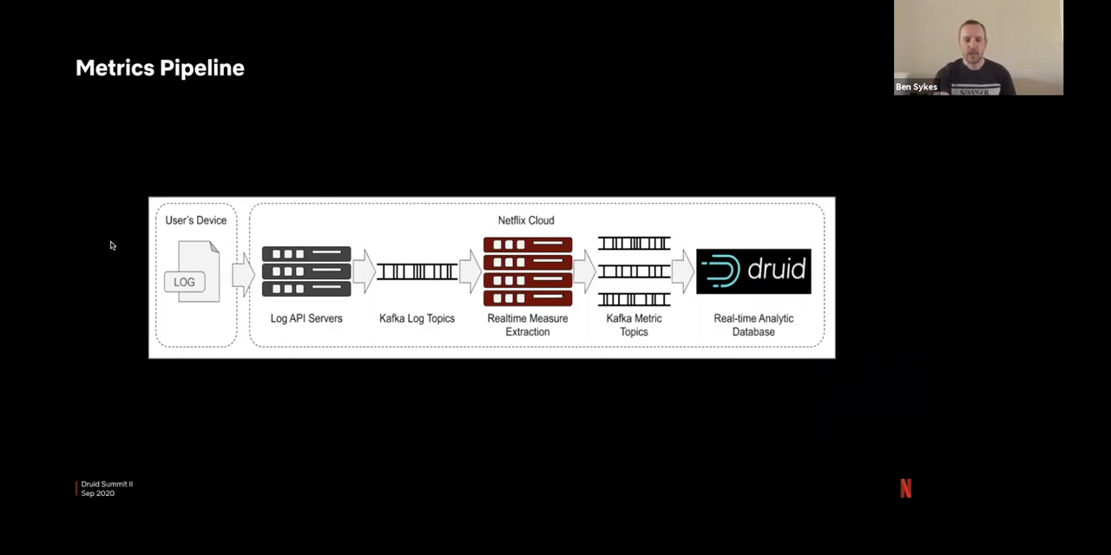
mouse_move(255, 320)
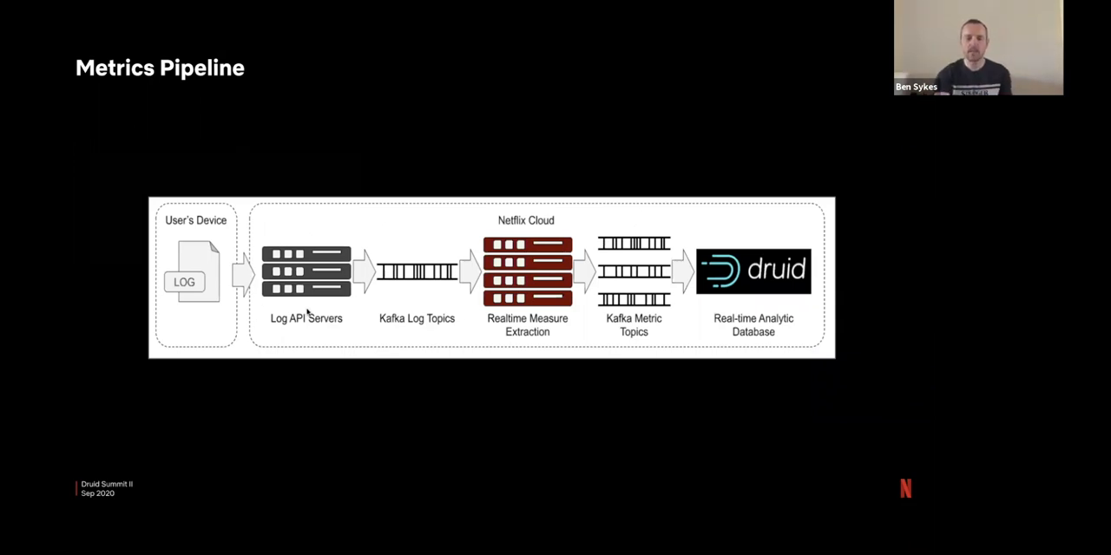
mouse_move(486, 284)
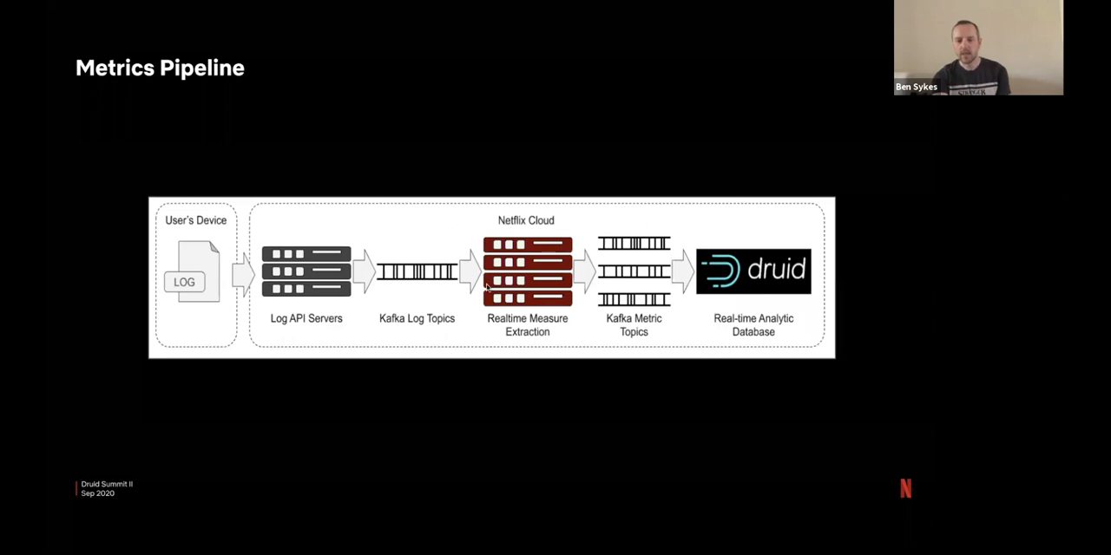
mouse_move(517, 333)
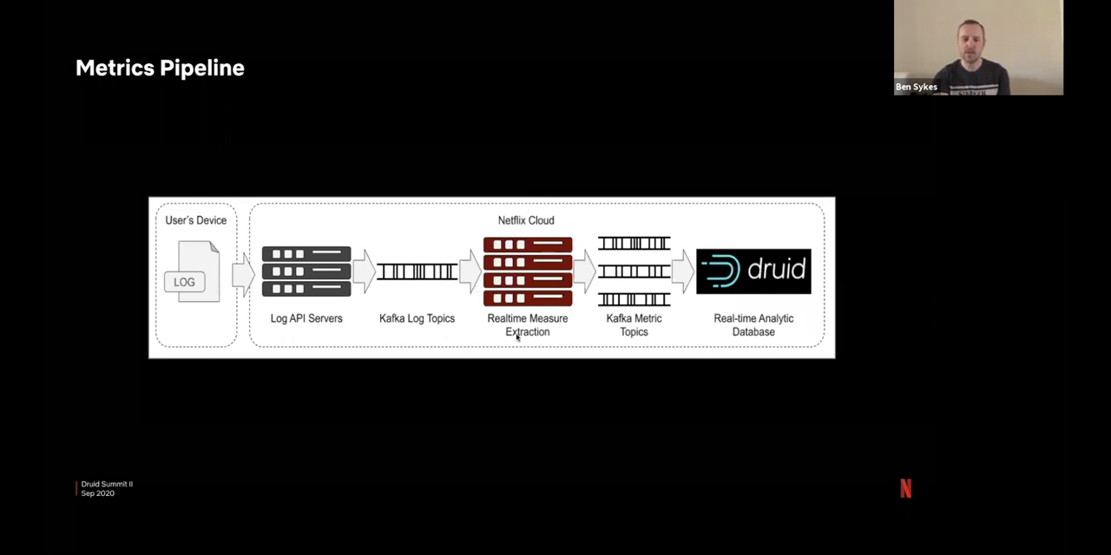
mouse_move(542, 351)
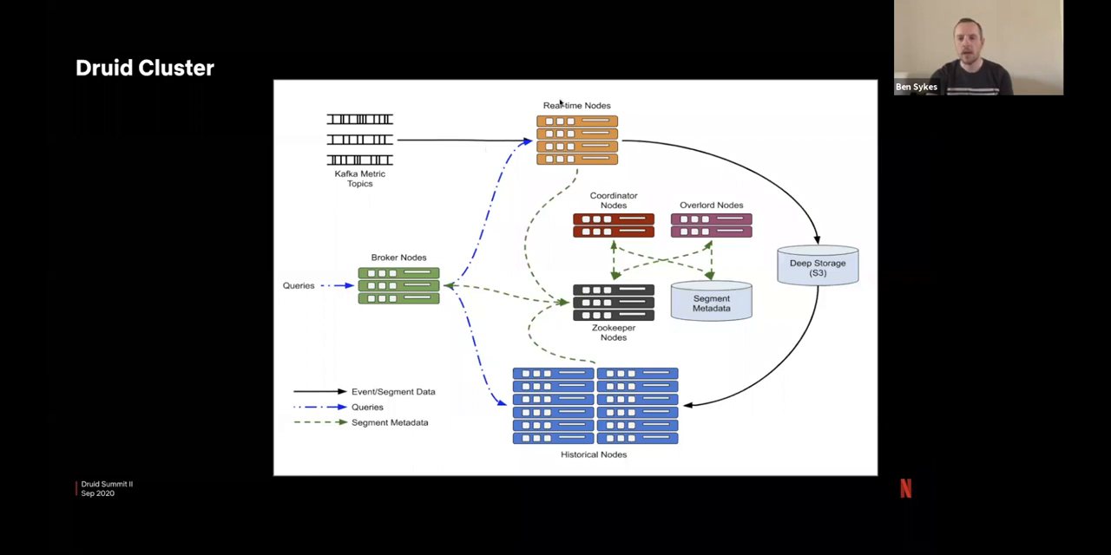
mouse_move(597, 150)
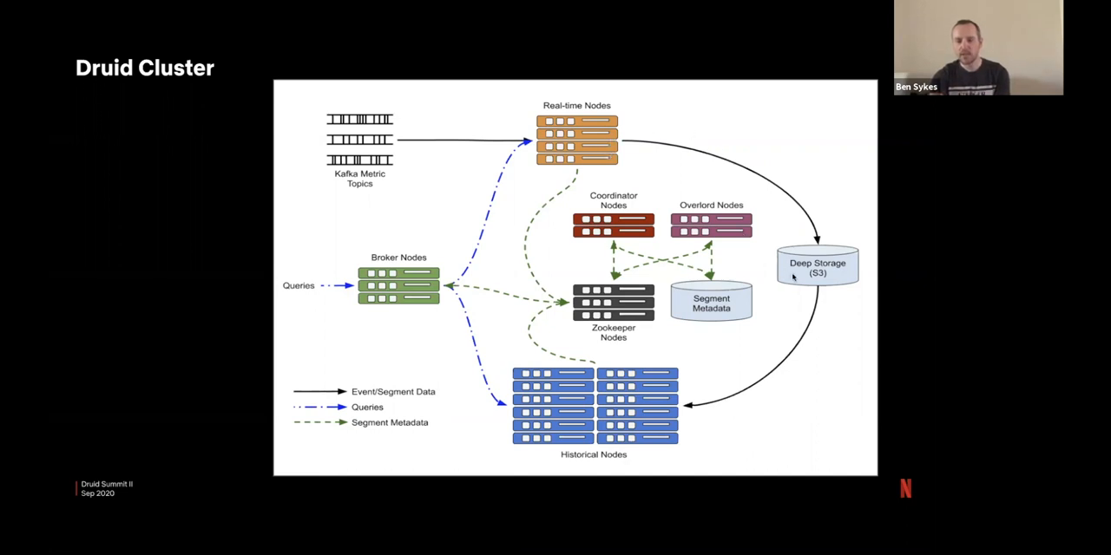
mouse_move(598, 145)
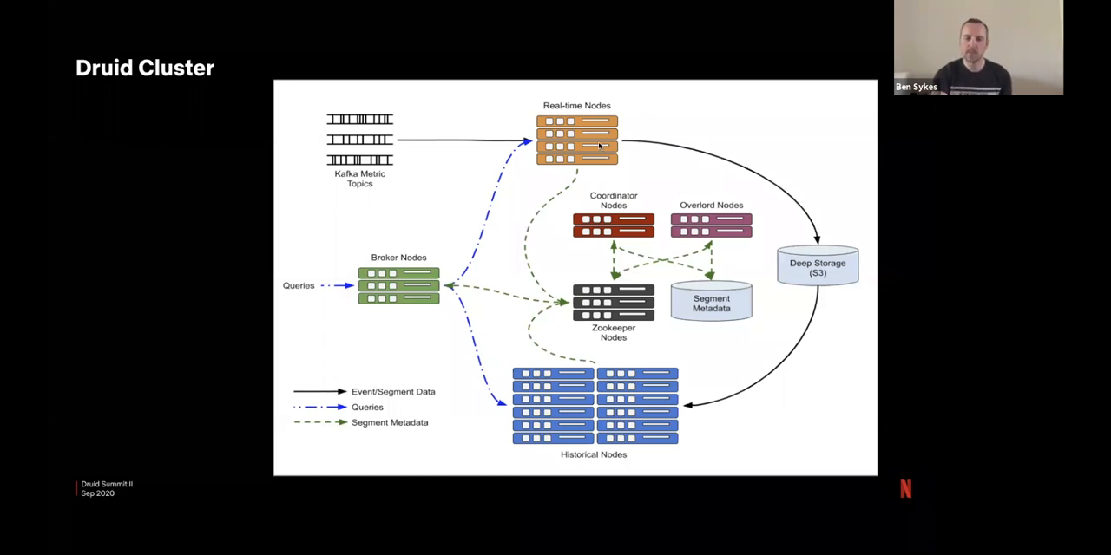
mouse_move(437, 253)
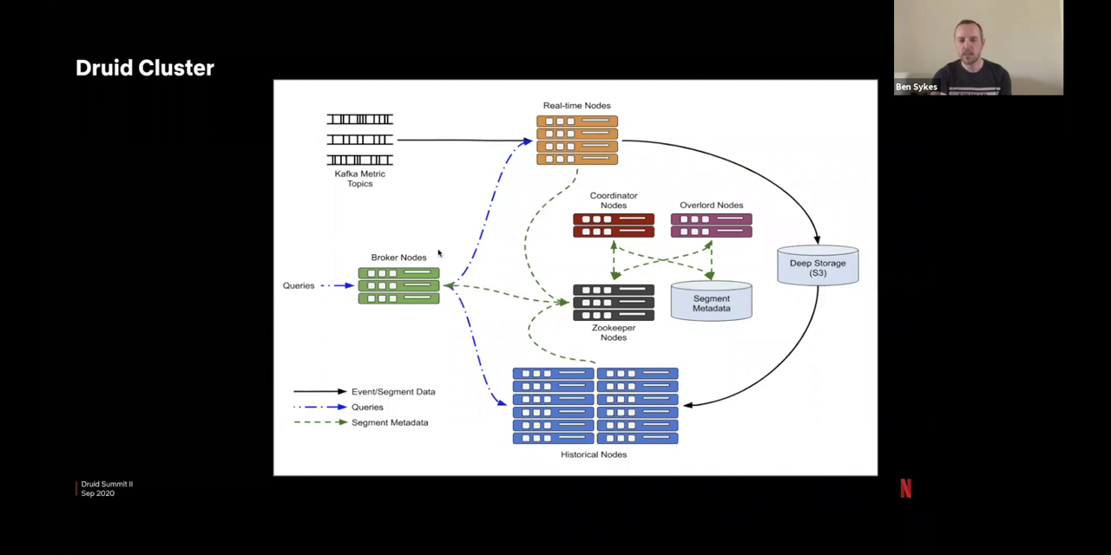
mouse_move(518, 160)
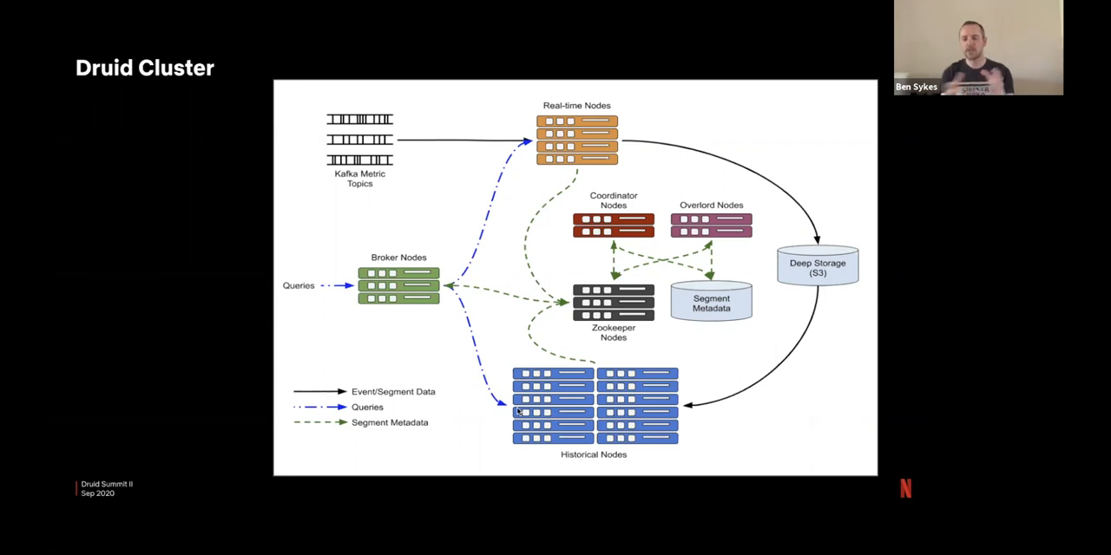
mouse_move(458, 353)
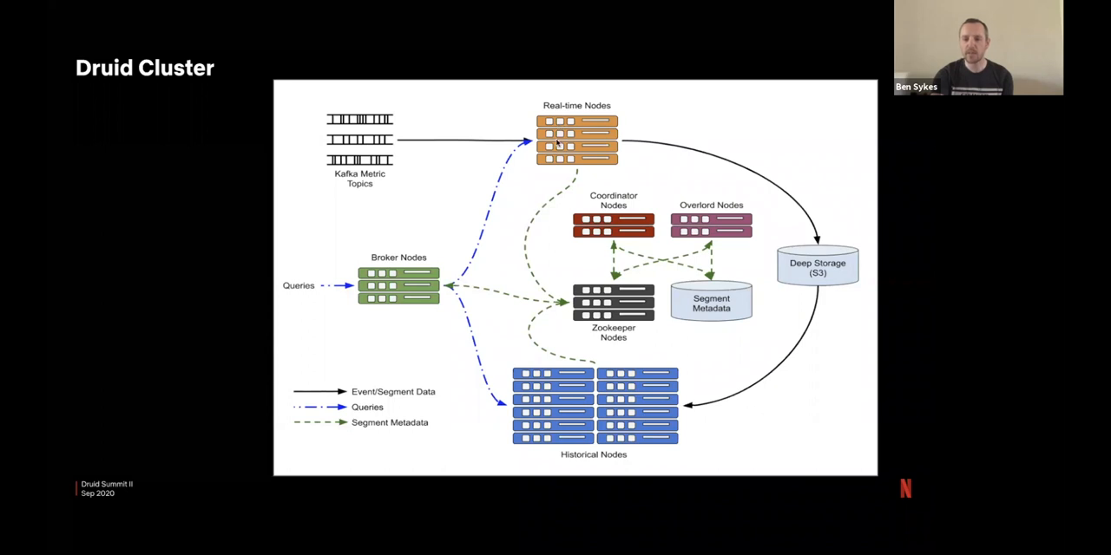
mouse_move(507, 427)
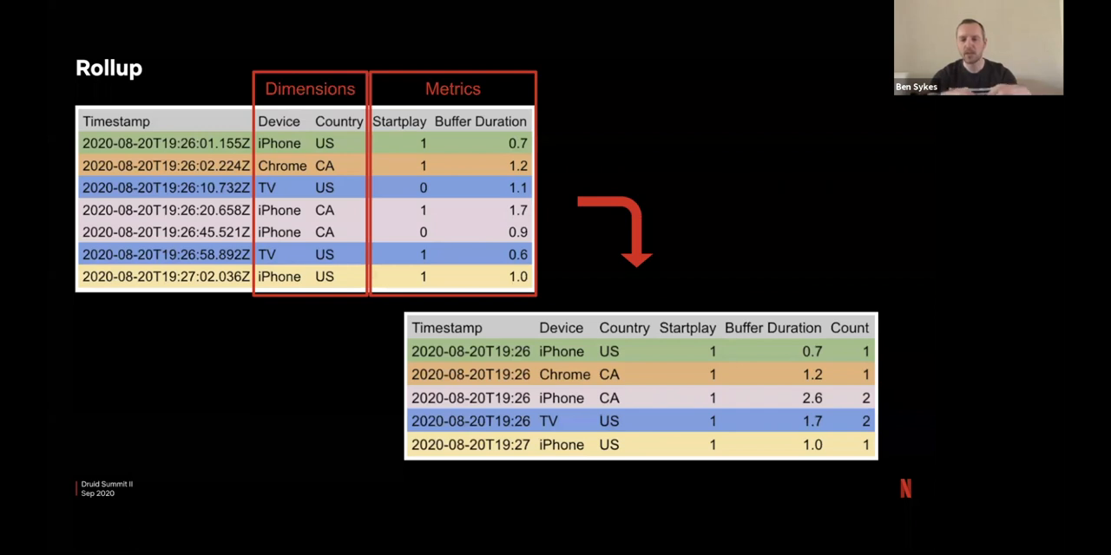
mouse_move(177, 335)
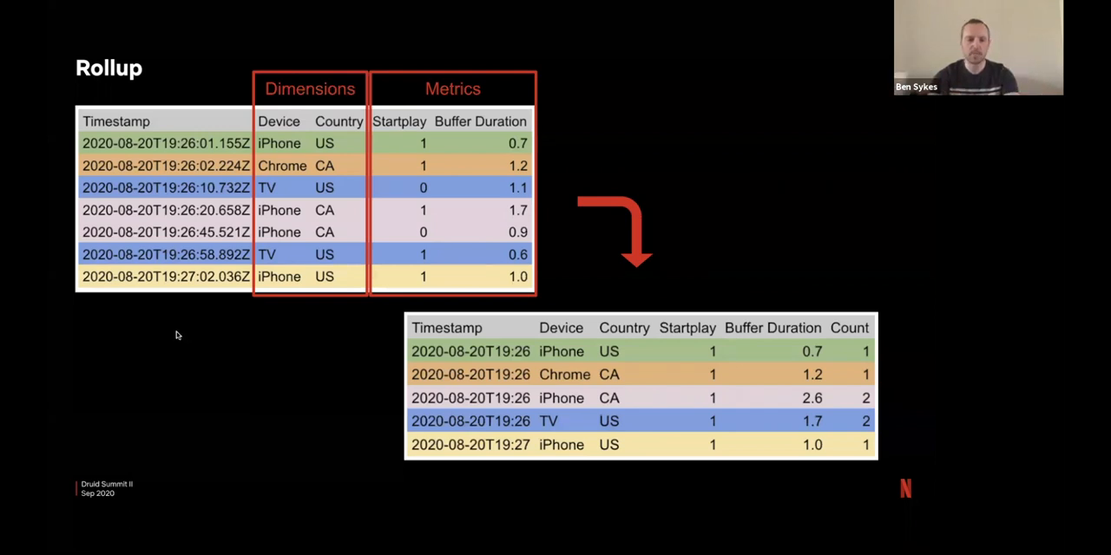
mouse_move(309, 304)
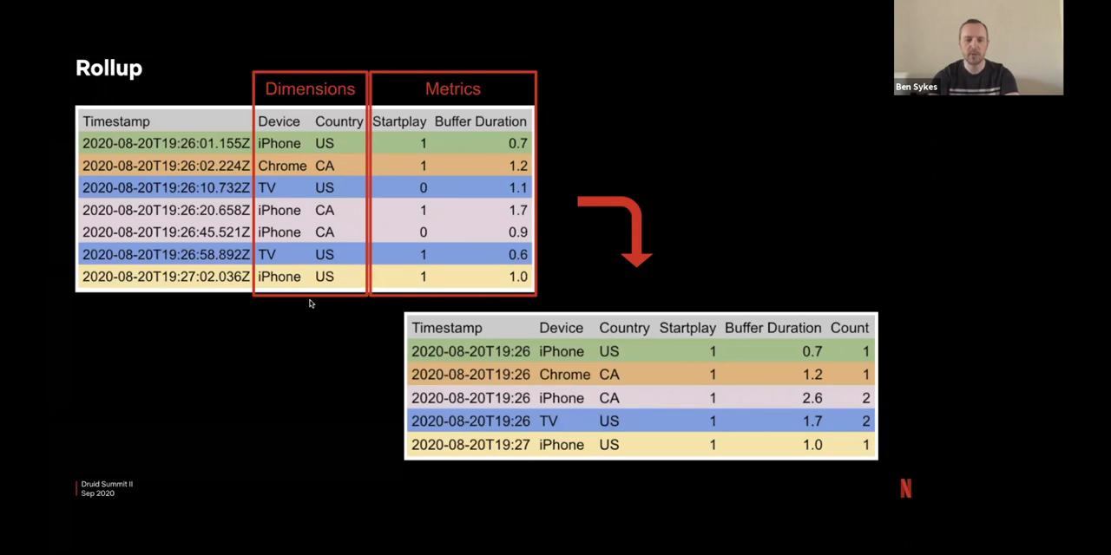
mouse_move(292, 375)
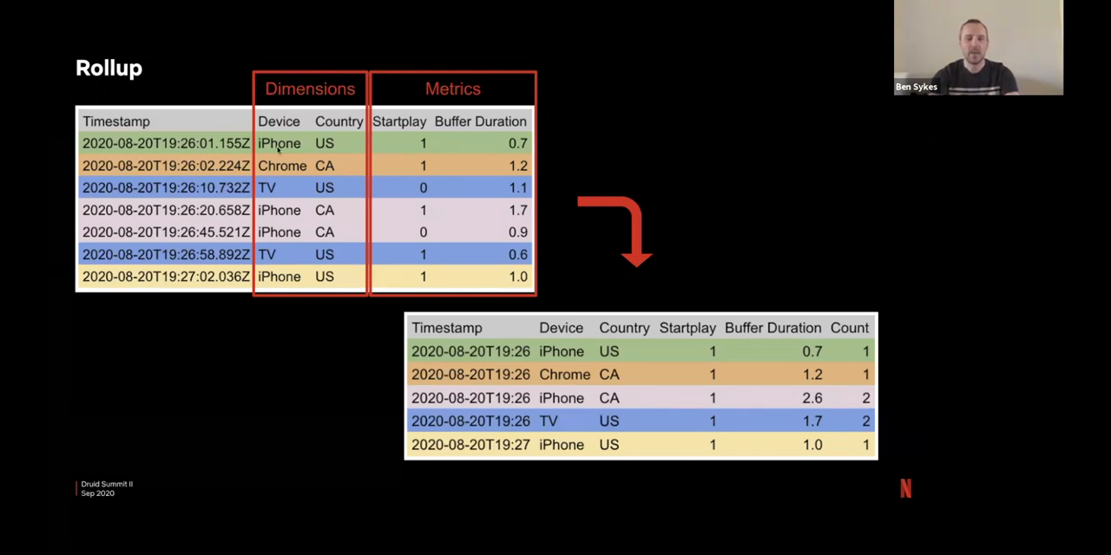
mouse_move(288, 188)
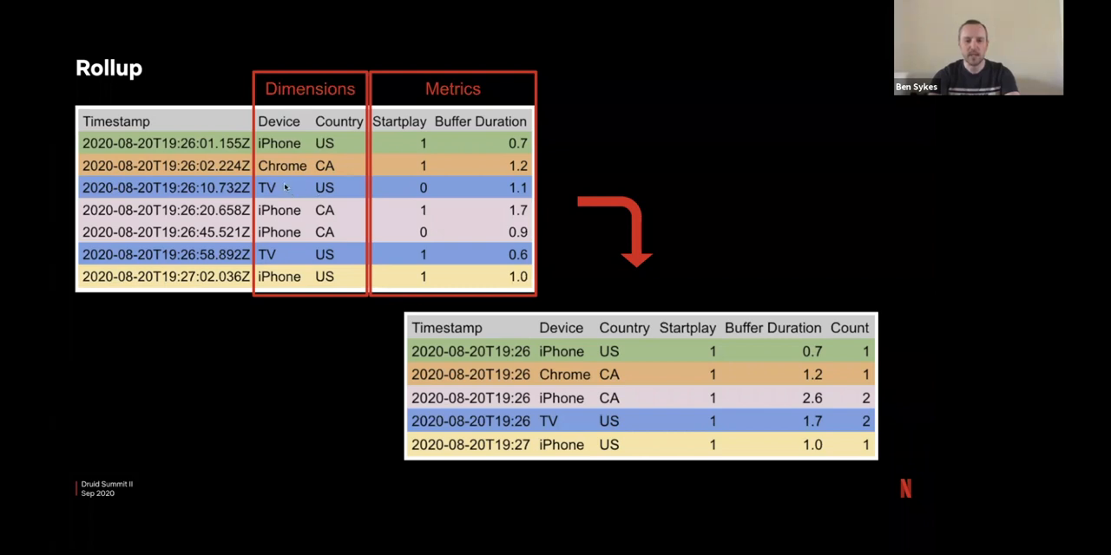
mouse_move(340, 198)
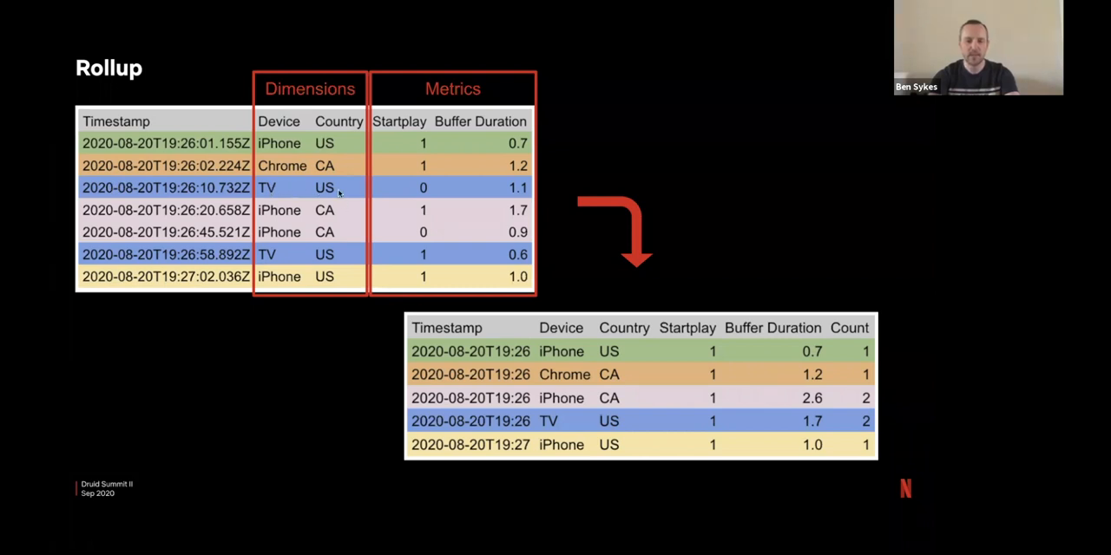
mouse_move(215, 253)
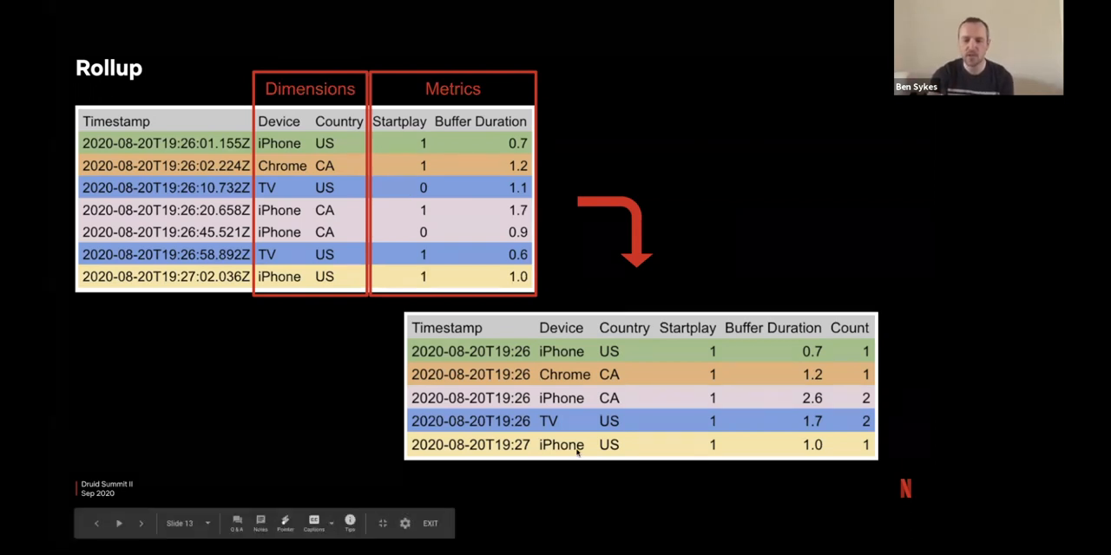
mouse_move(449, 364)
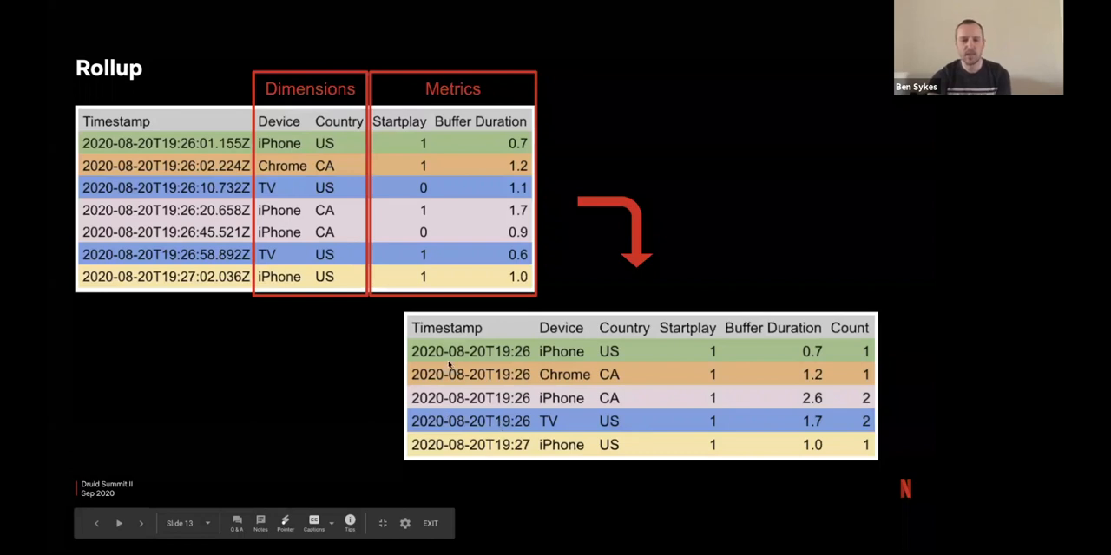
mouse_move(416, 154)
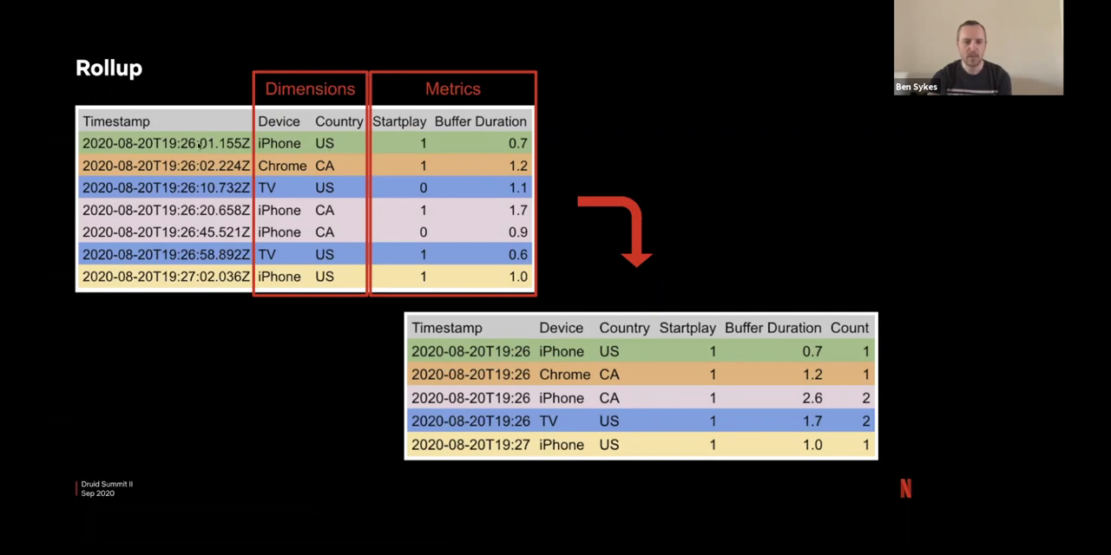
mouse_move(184, 278)
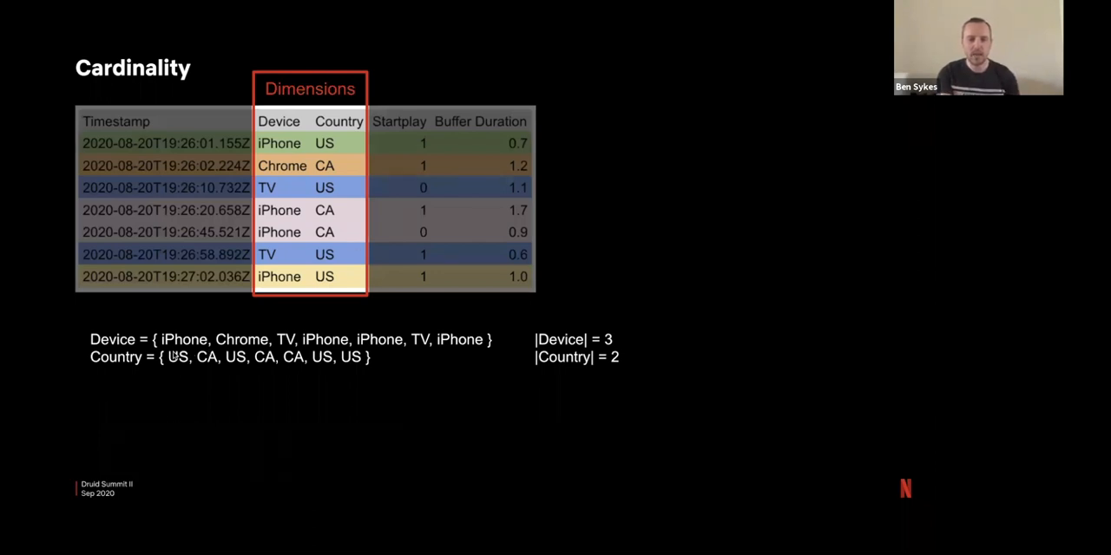
mouse_move(450, 340)
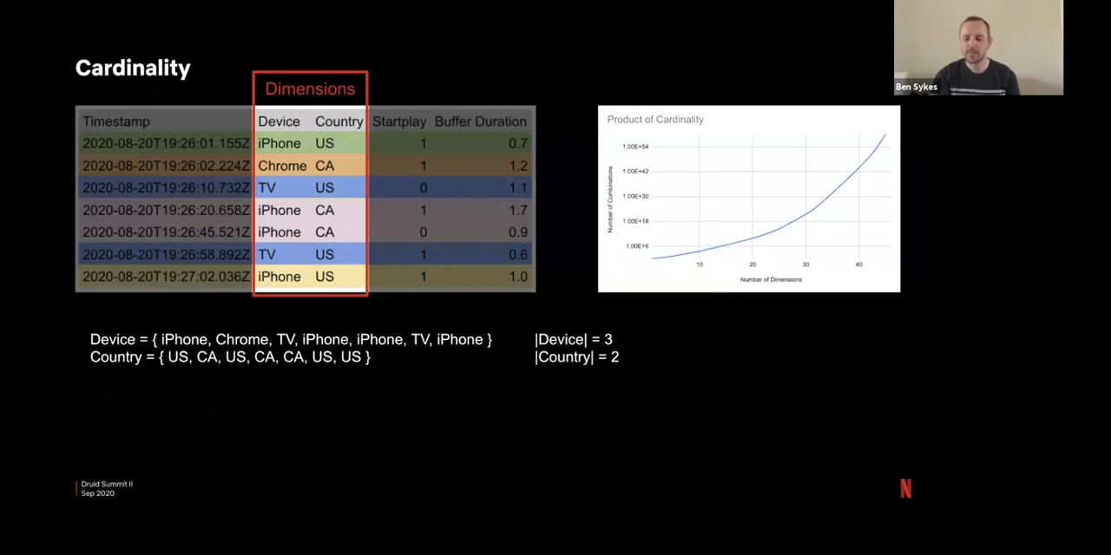
Advance from the Cardinality chart to the Managing Performance section title slide
key(Right)
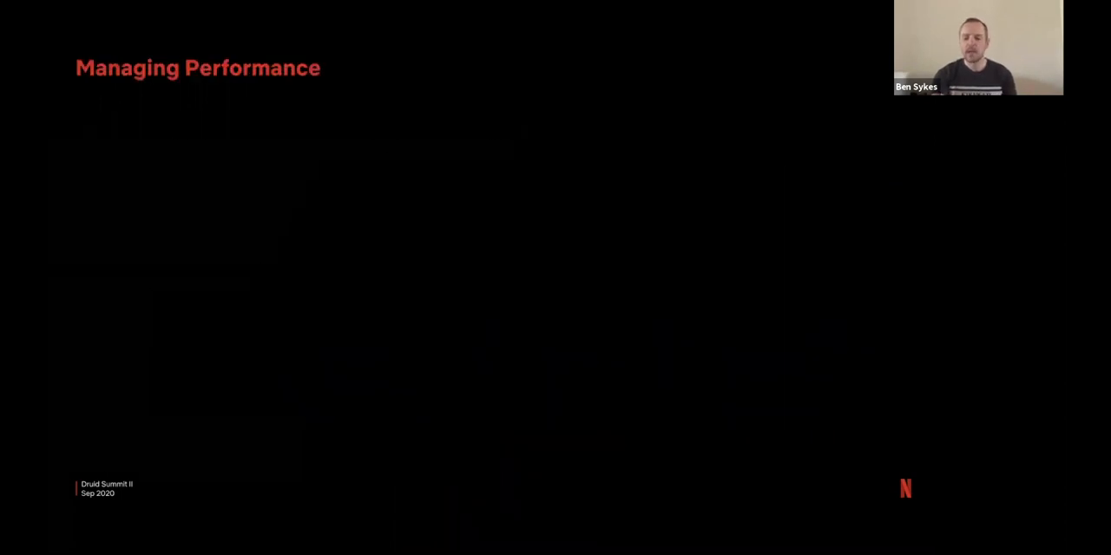
Advance from Managing Performance to the Compaction slide showing merged segments
key(Right)
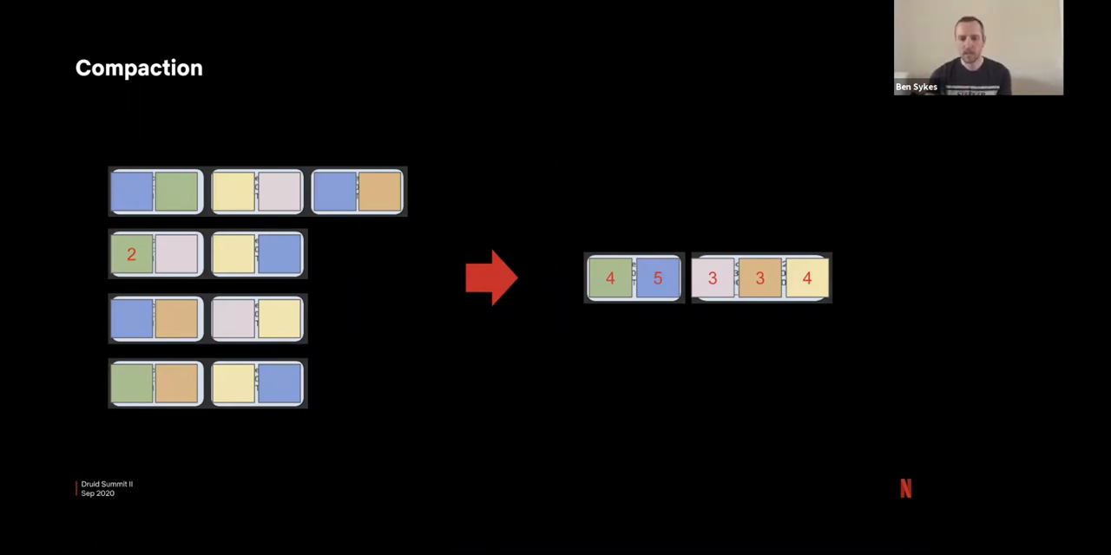
mouse_move(320, 458)
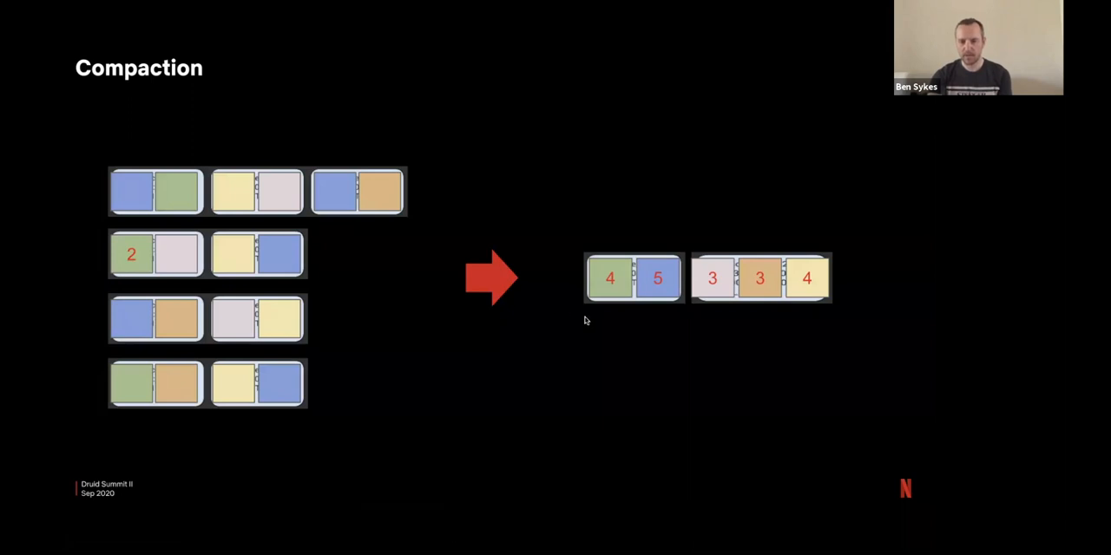
mouse_move(639, 322)
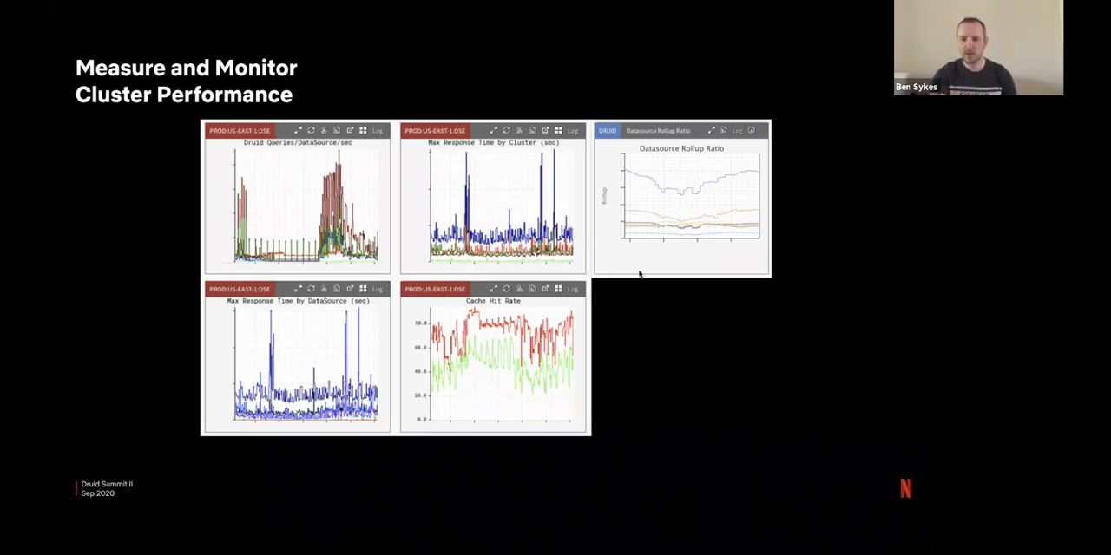
mouse_move(687, 299)
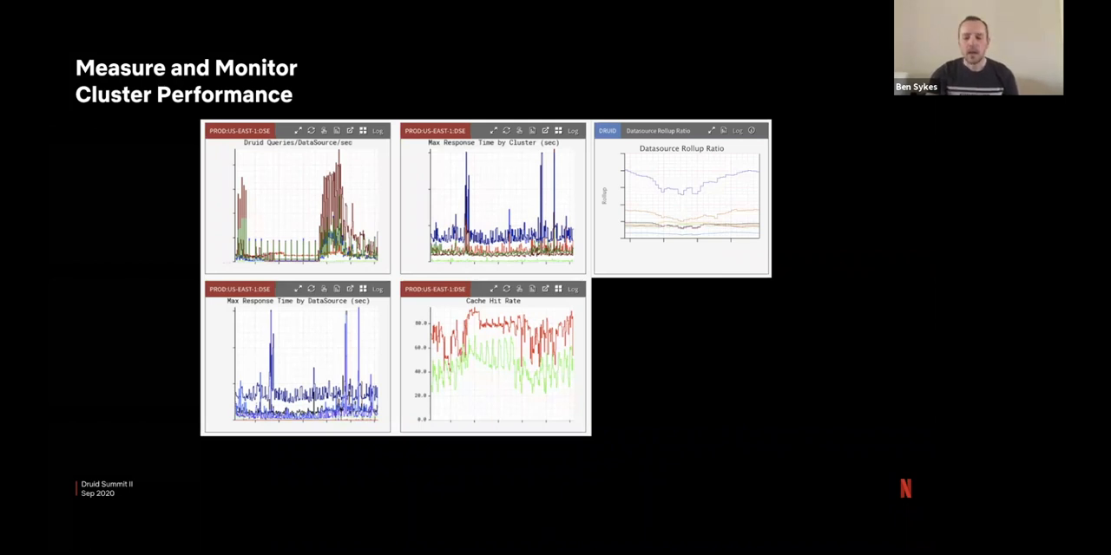
key(Right)
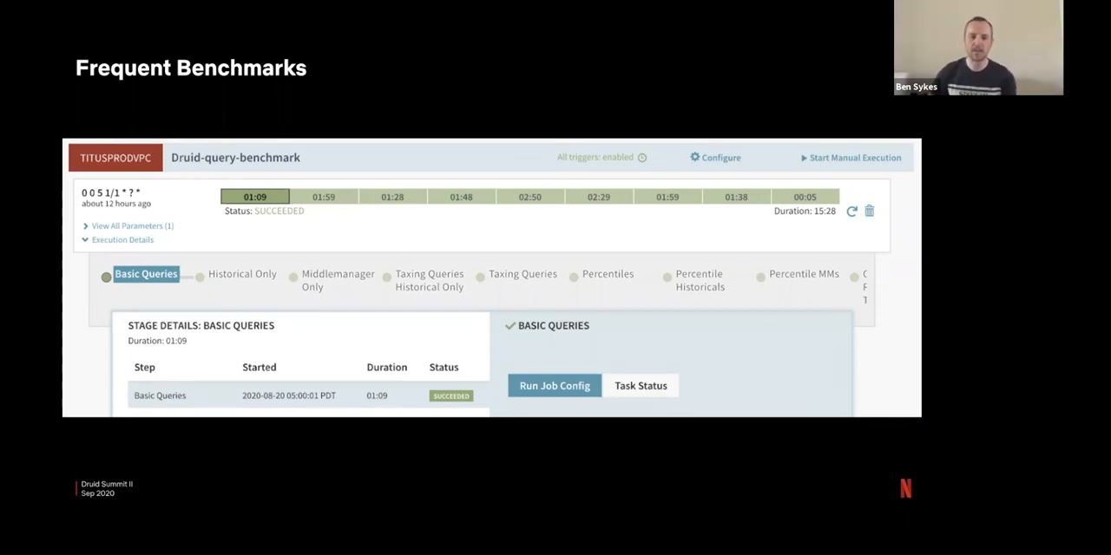
mouse_move(336, 291)
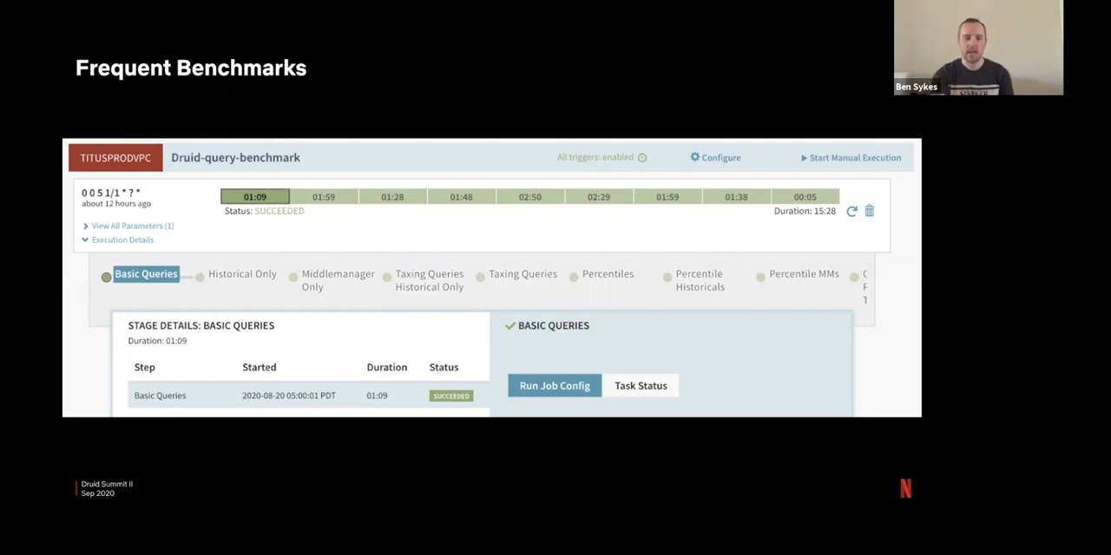
mouse_move(234, 292)
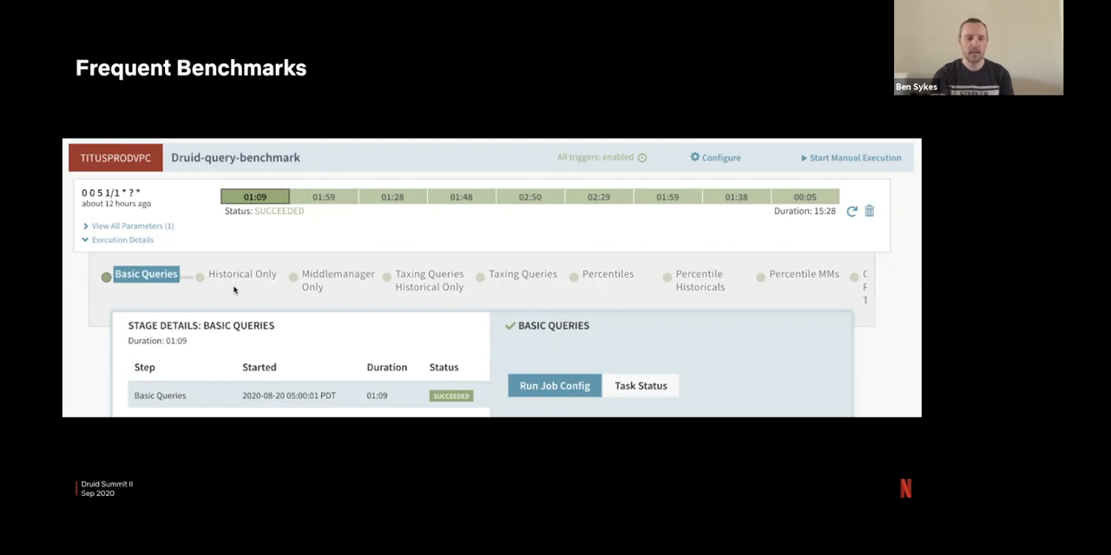
mouse_move(90, 203)
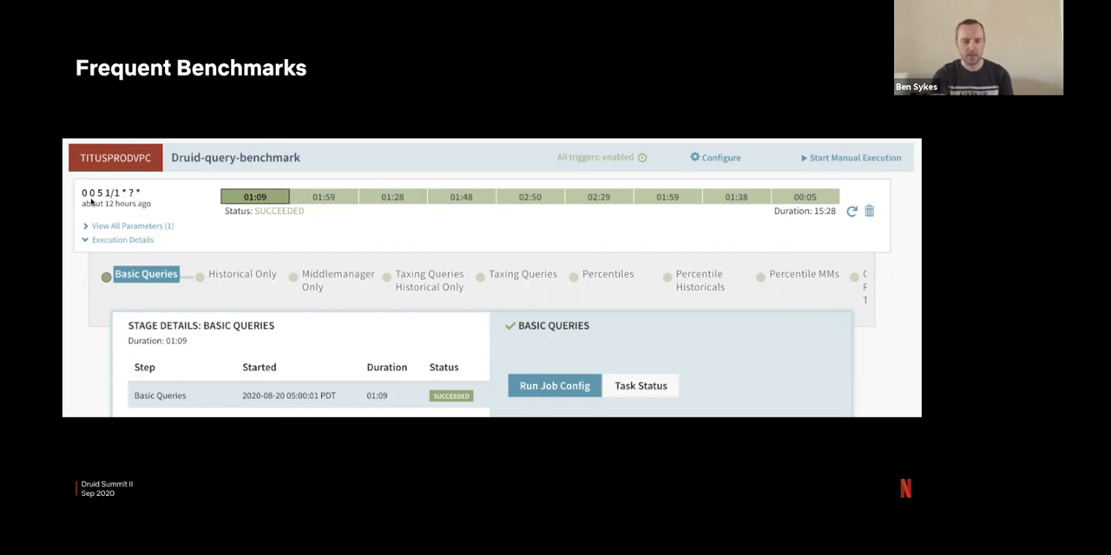